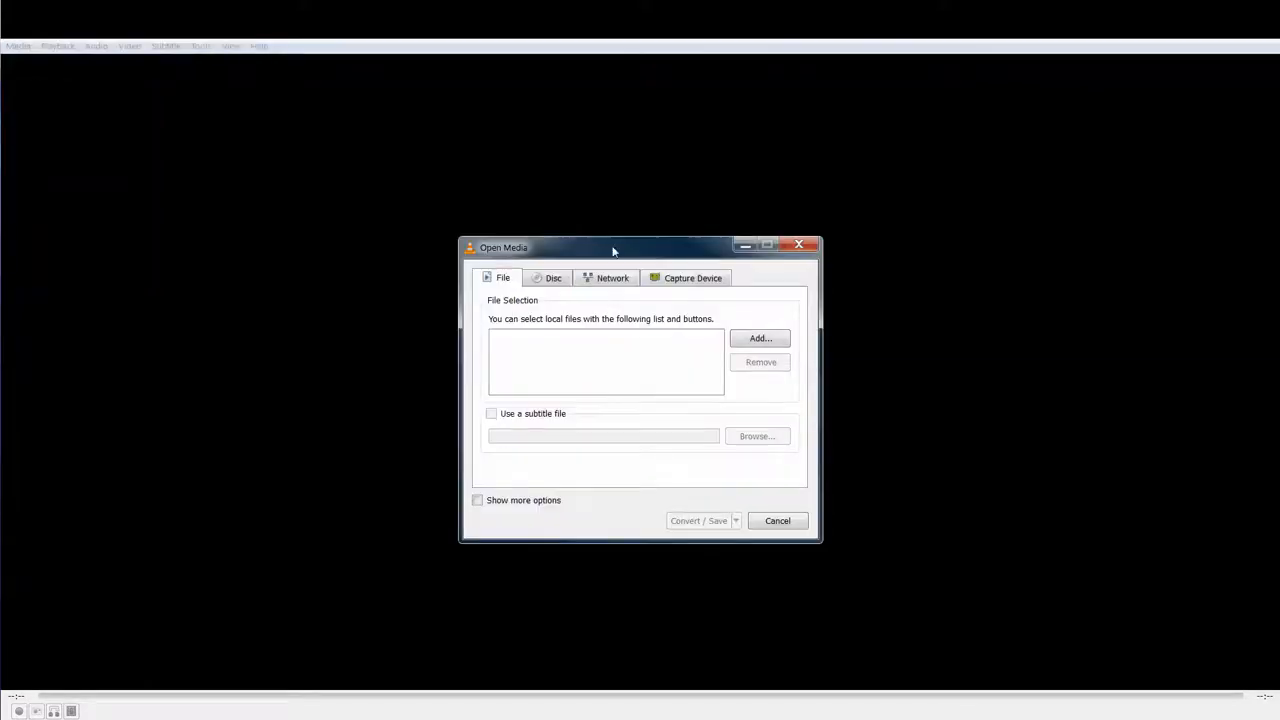
Step: Add the camera clip 20151026_090609 as the source media to convert
{"action": "left_click", "coordinate": [760, 338]}
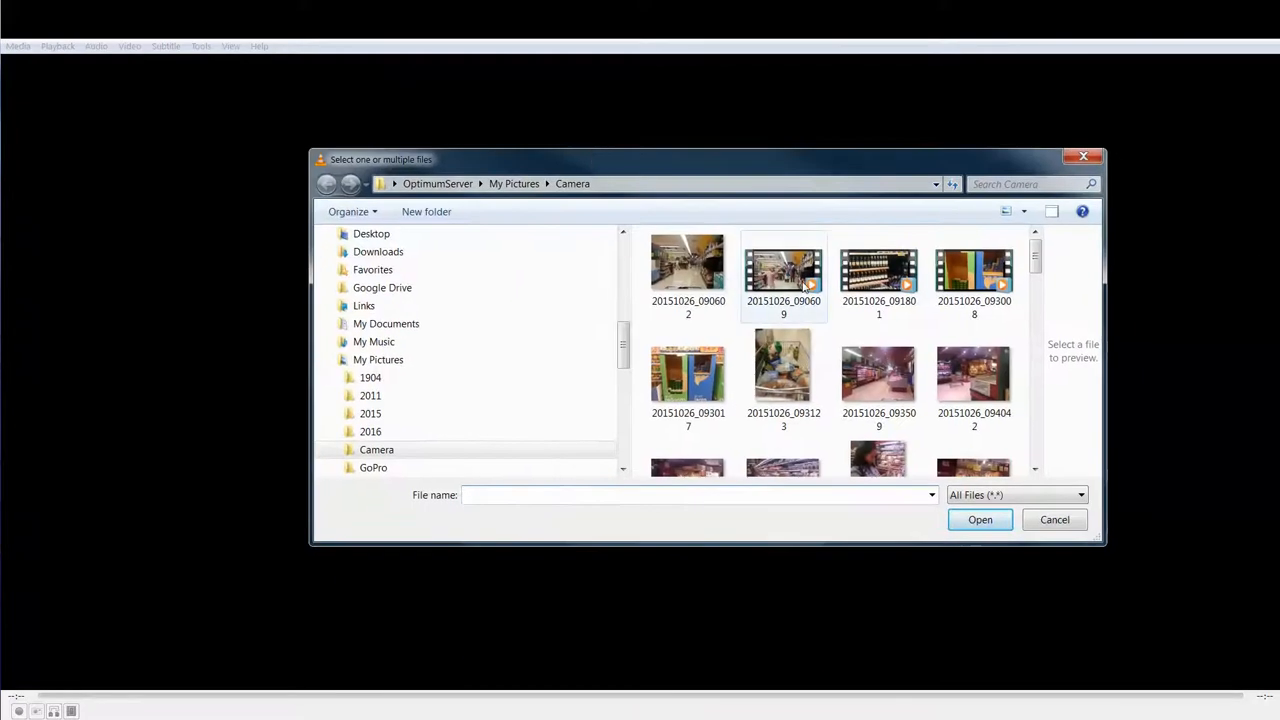
{"action": "left_click", "coordinate": [784, 270]}
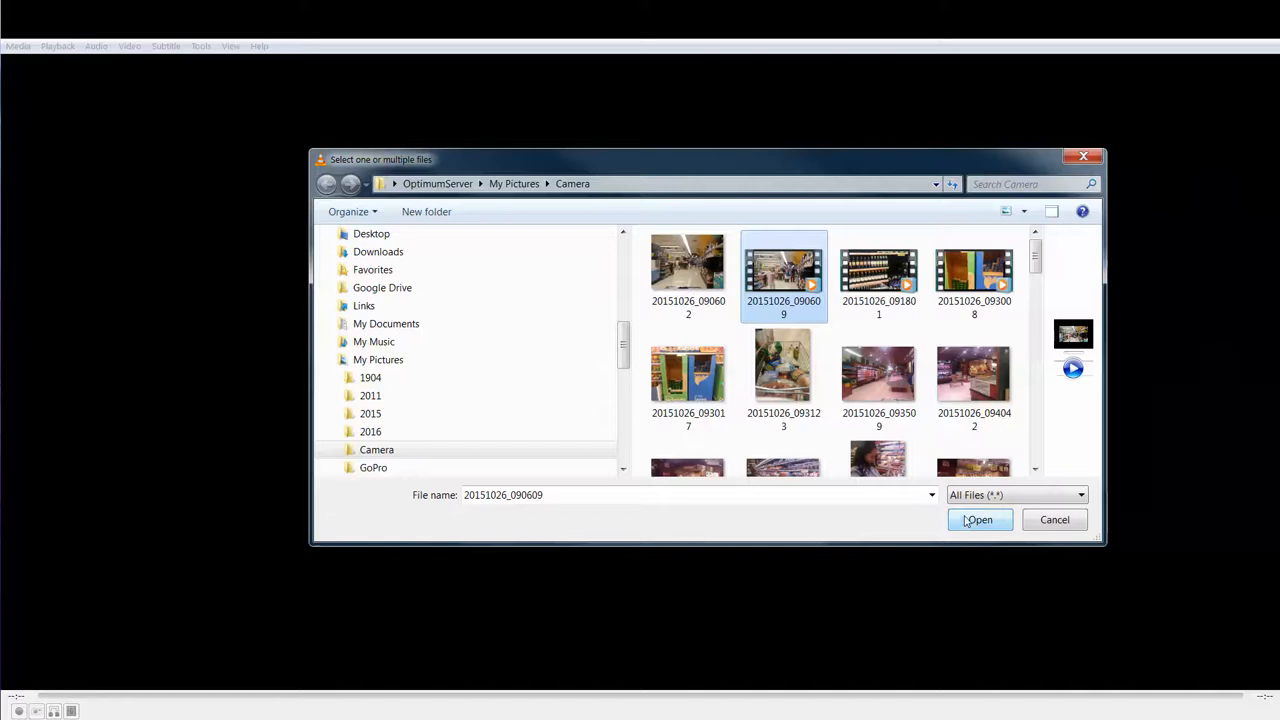
{"action": "left_click", "coordinate": [978, 520]}
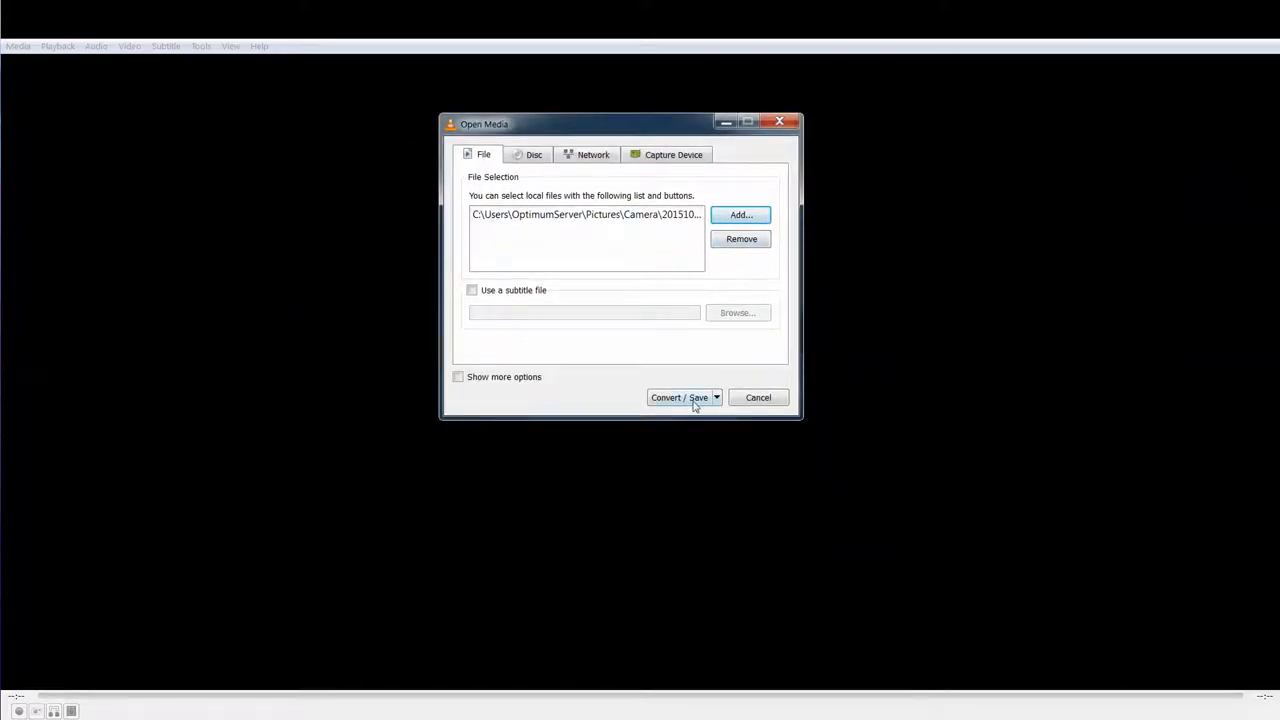
Step: Set the conversion profile to Audio - MP3 for the clip
{"action": "left_click", "coordinate": [680, 396]}
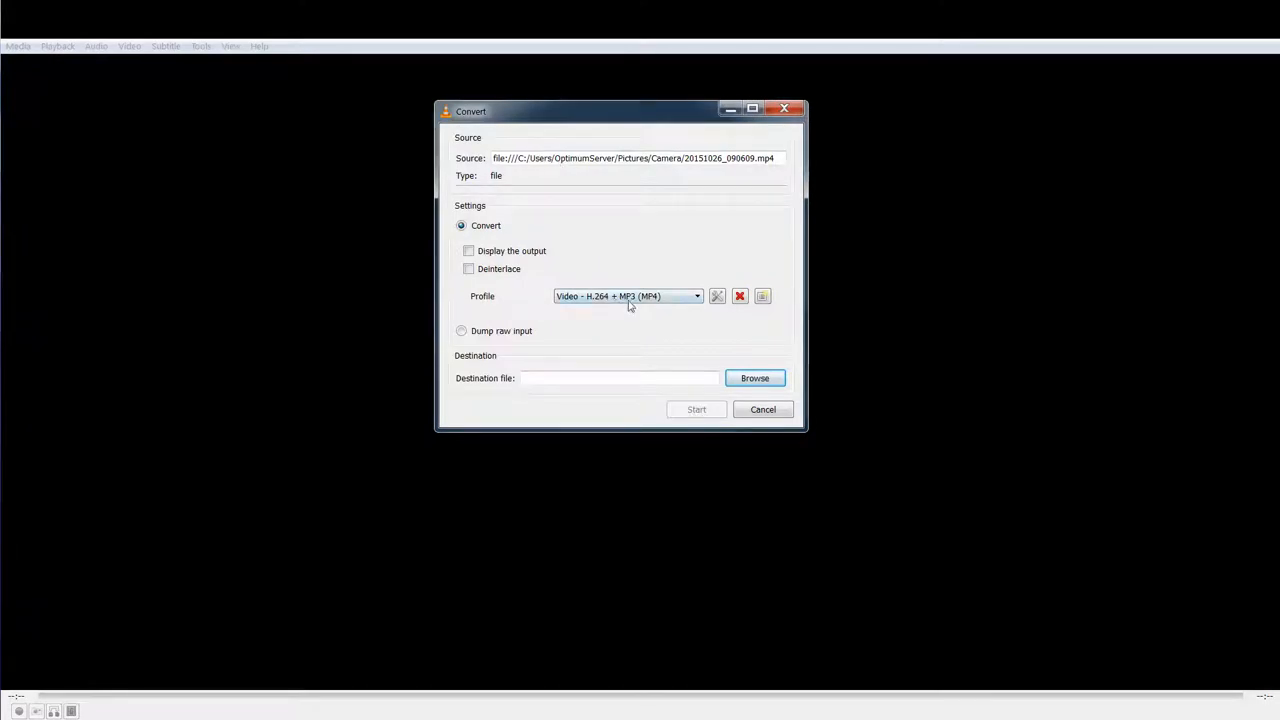
{"action": "left_click", "coordinate": [696, 296]}
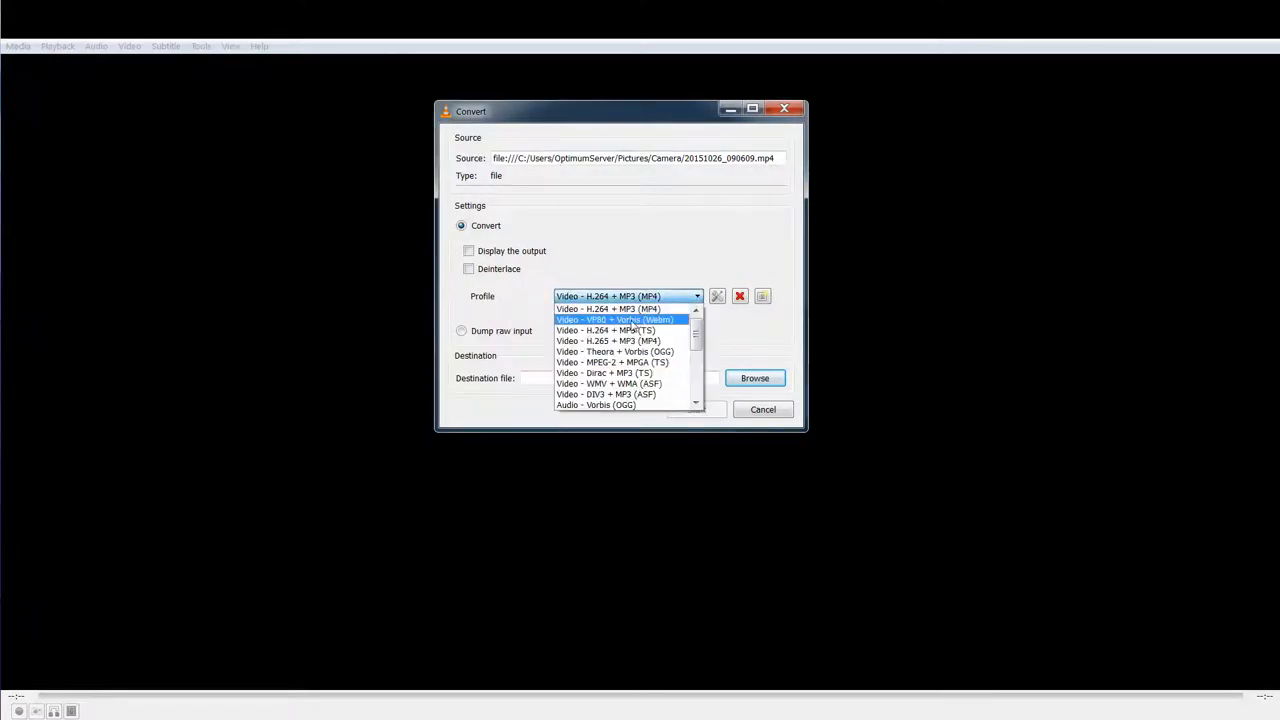
{"action": "scroll", "scroll_direction": "down", "scroll_amount": 3}
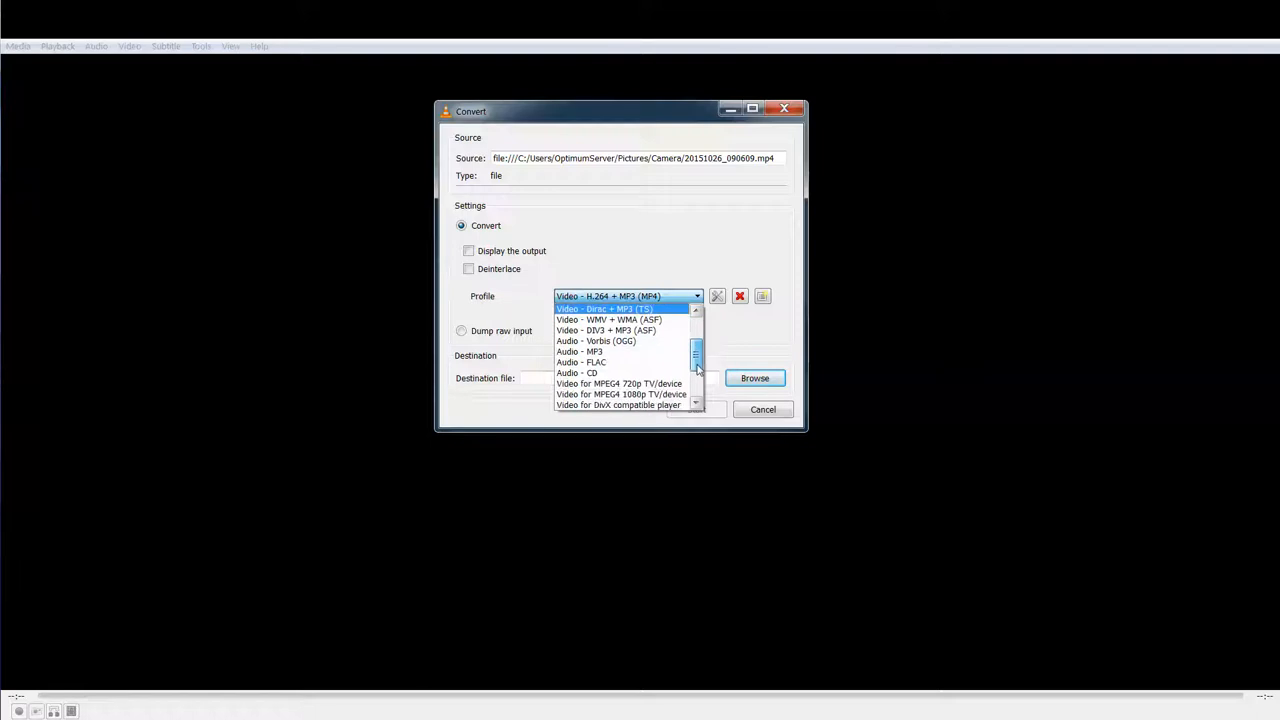
{"action": "left_click", "coordinate": [580, 352]}
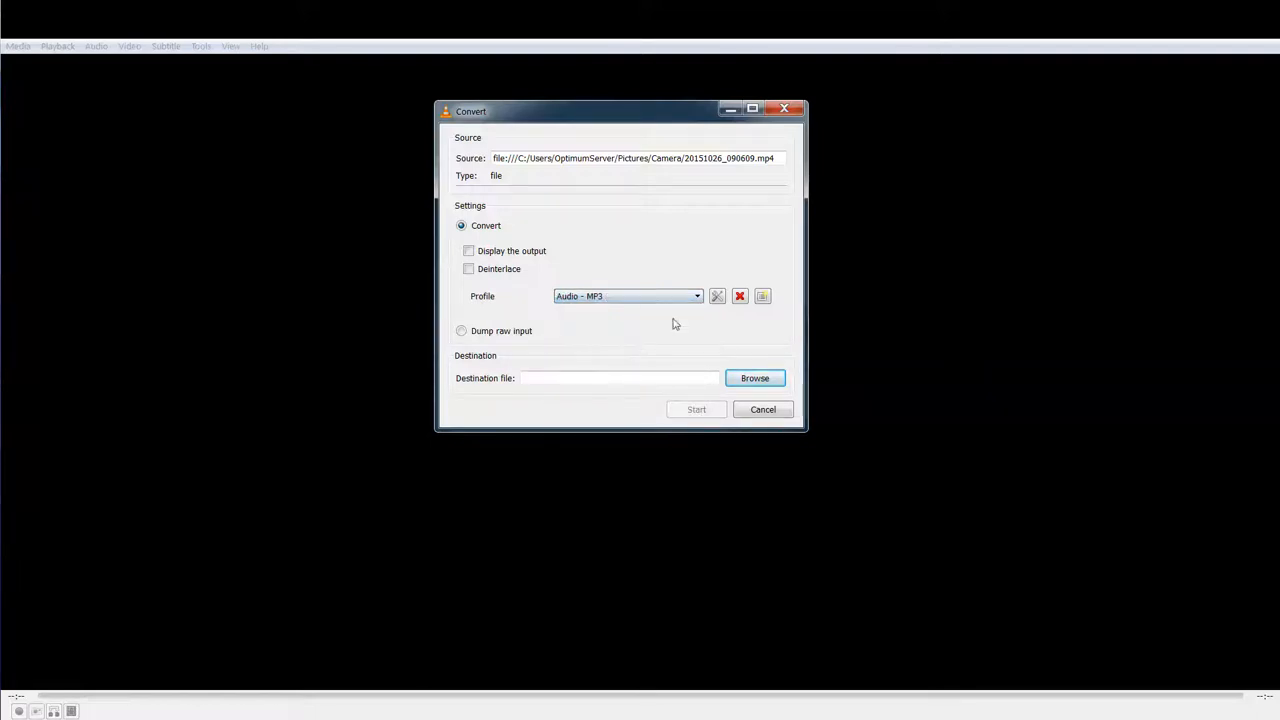
{"action": "left_click", "coordinate": [754, 378]}
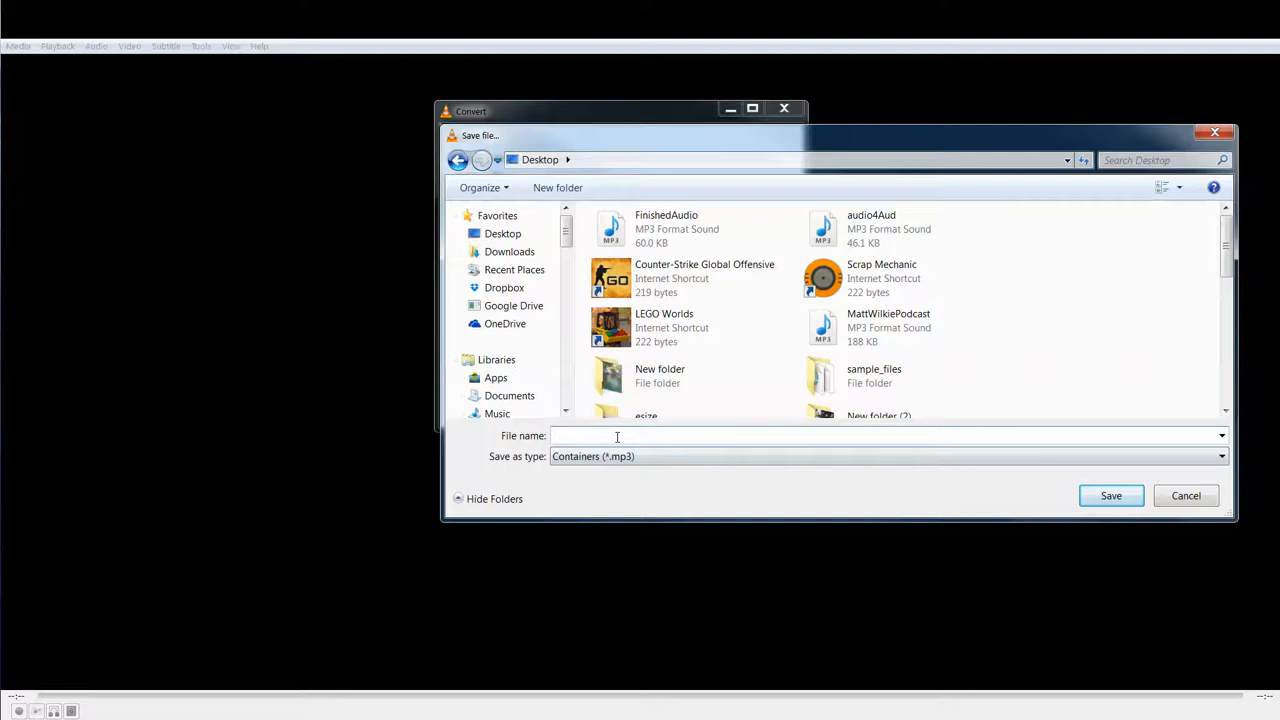
Step: Save the MP3 output to the desktop as 'audiosample'
{"action": "type", "text": "audiosample"}
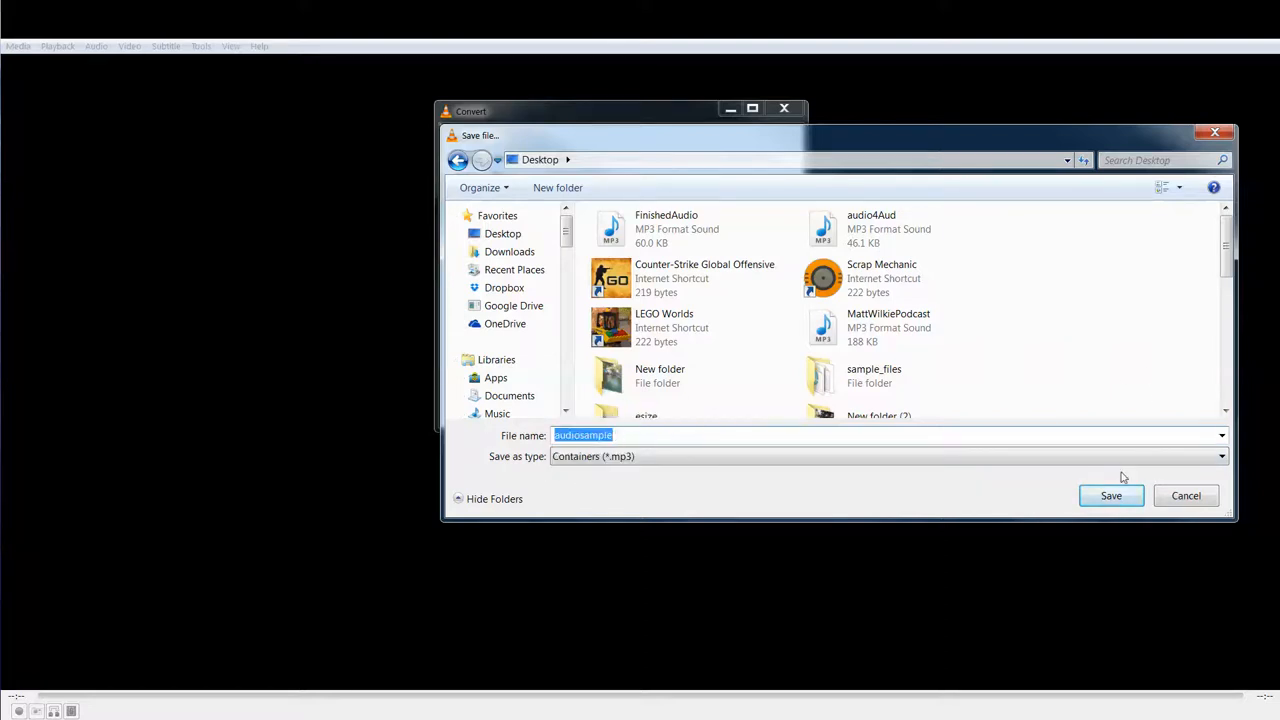
{"action": "left_click", "coordinate": [1112, 496]}
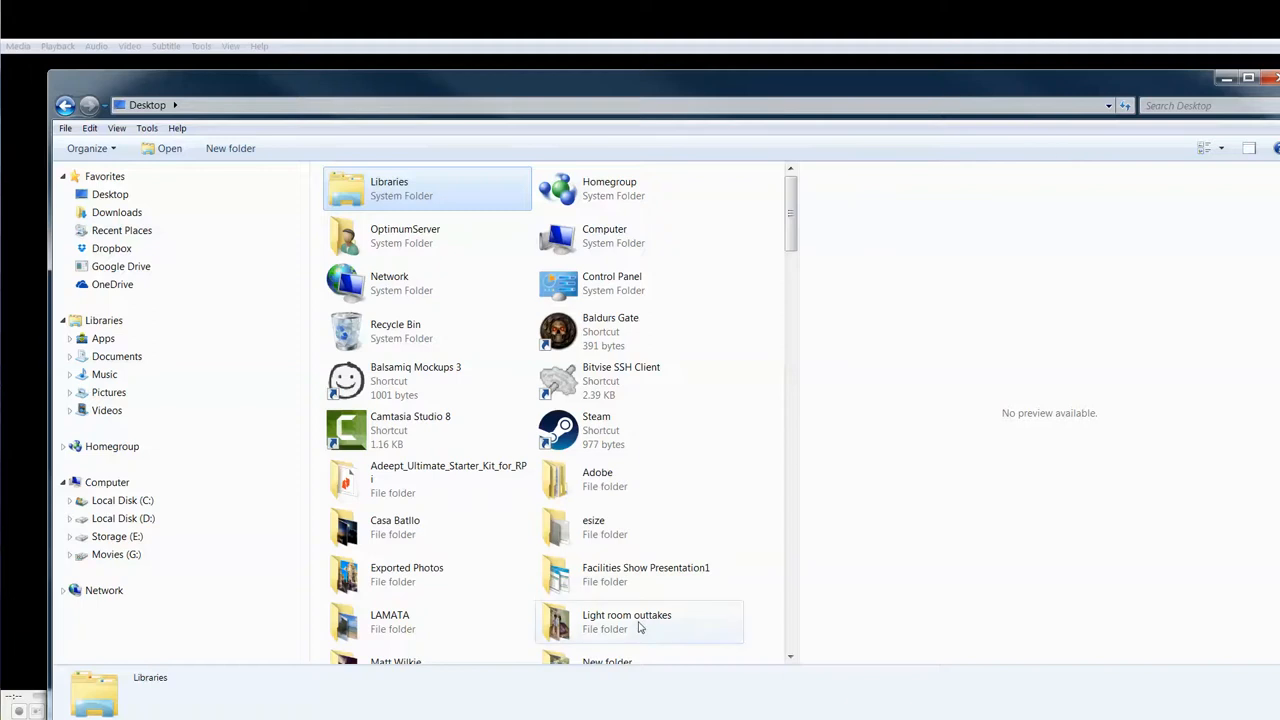
Step: Search the Desktop for 'audiosample' to confirm the new MP3 file exists
{"action": "type", "text": "audiosample"}
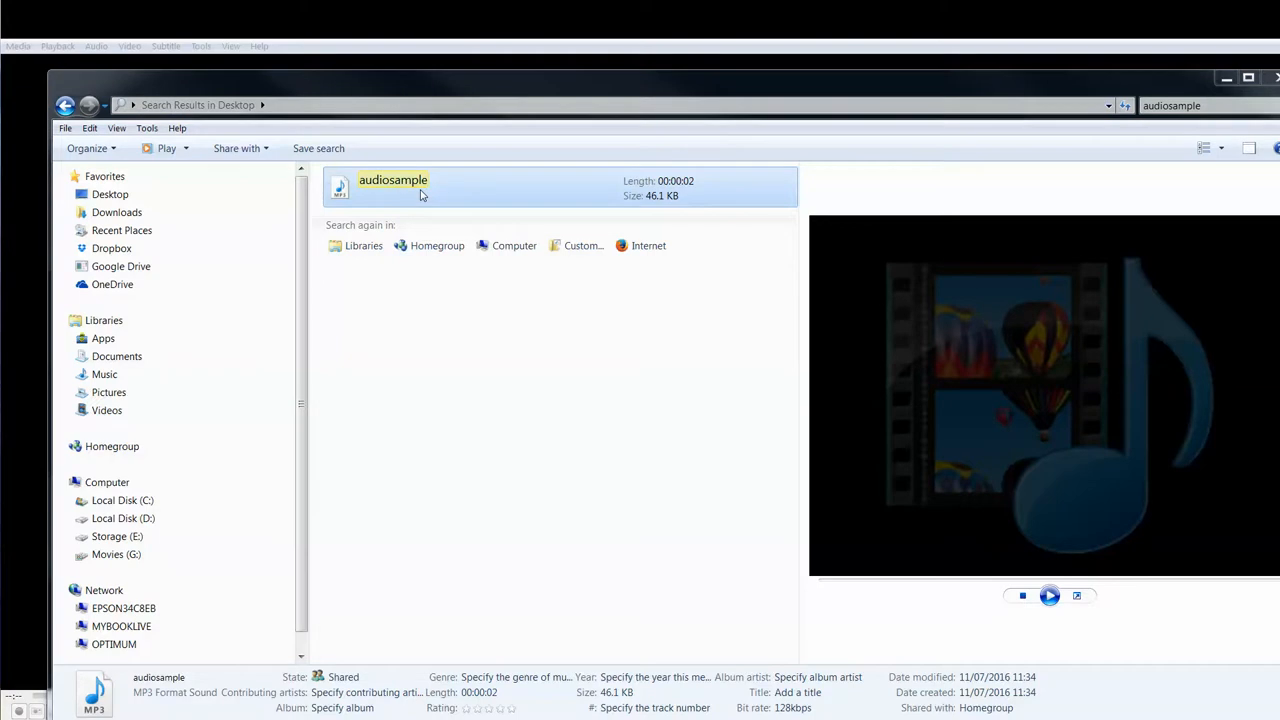
{"action": "mouse_move", "coordinate": [476, 200]}
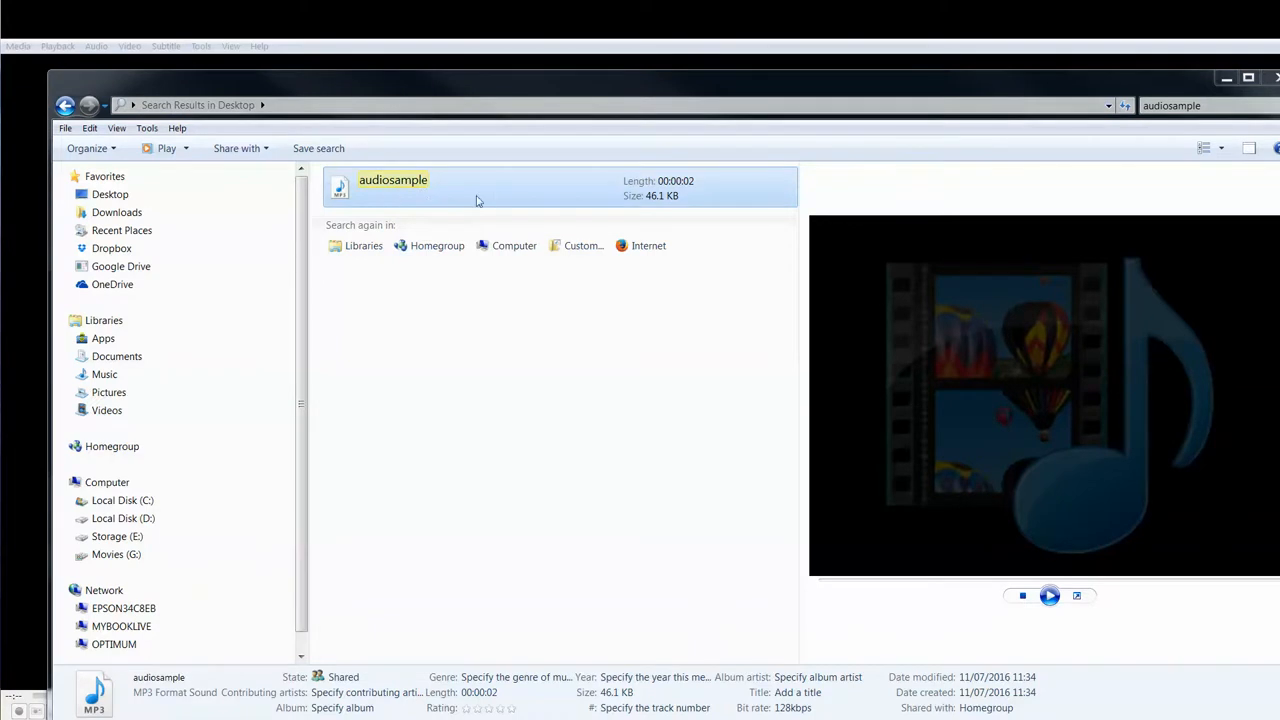